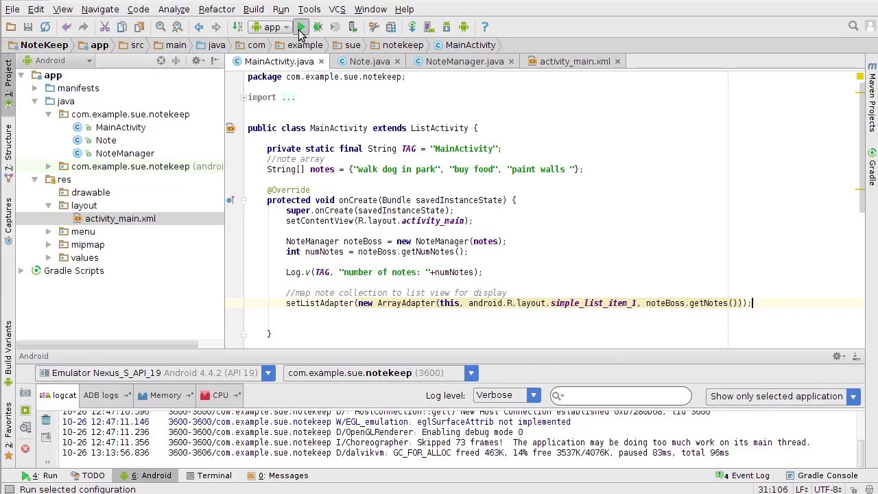
- Build and launch the NoteKeep app on the Nexus S emulator
click(302, 27)
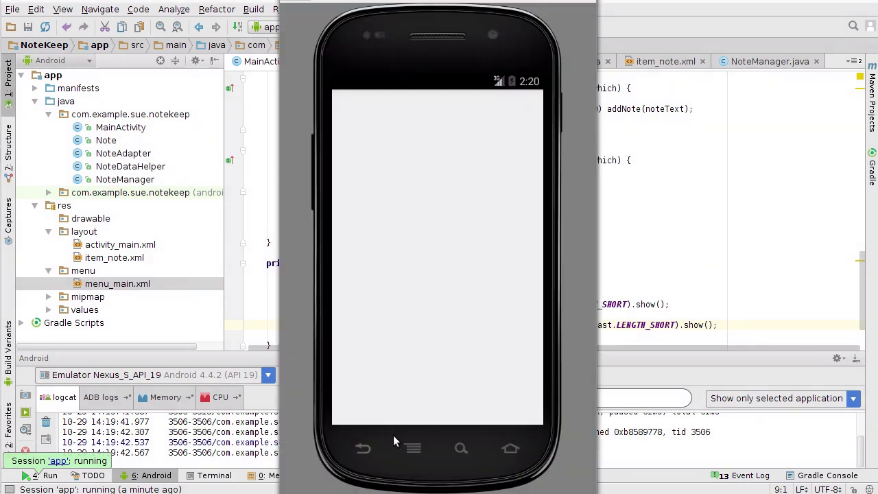
- From the emulator's options menu, choose Add note and enter 'wash car'
click(412, 448)
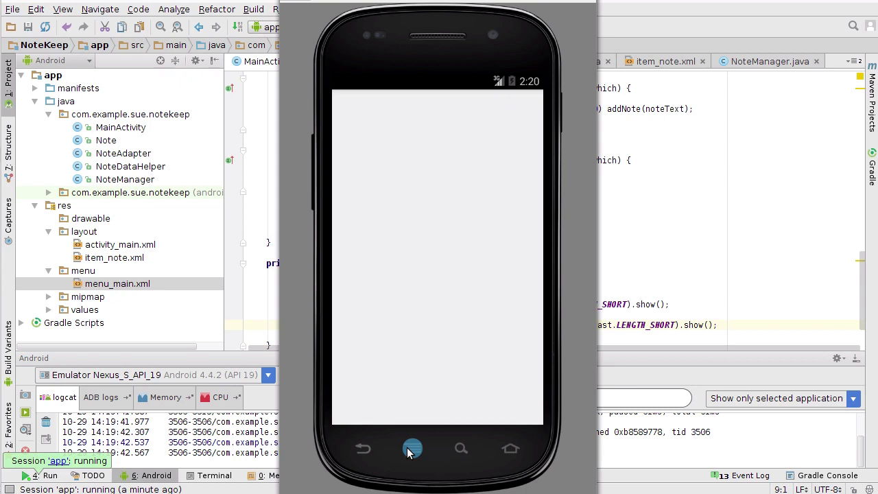
click(411, 448)
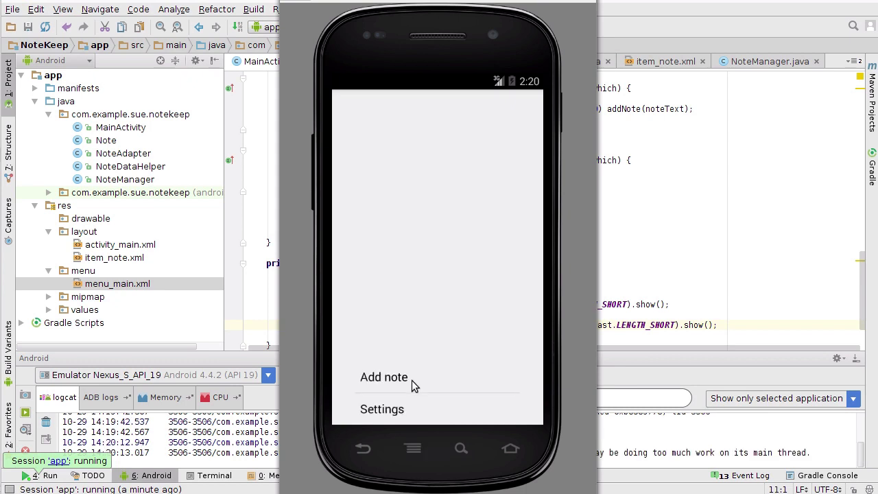
mouse_move(415, 384)
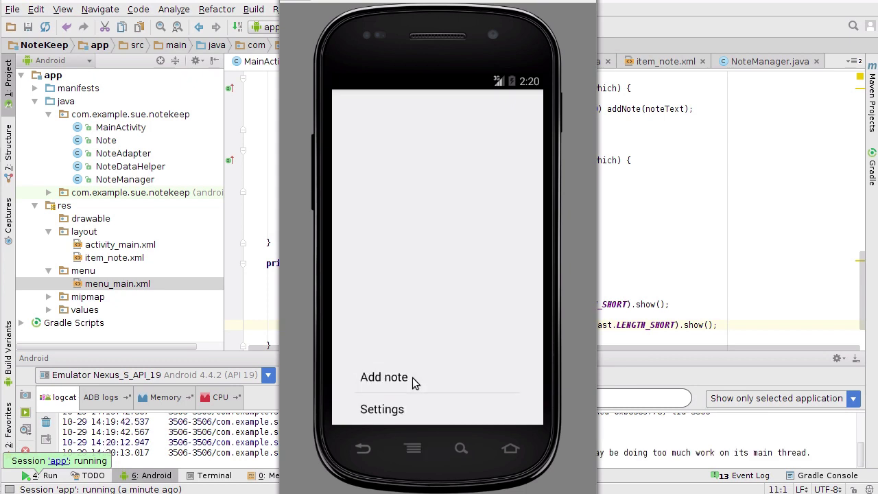
click(383, 377)
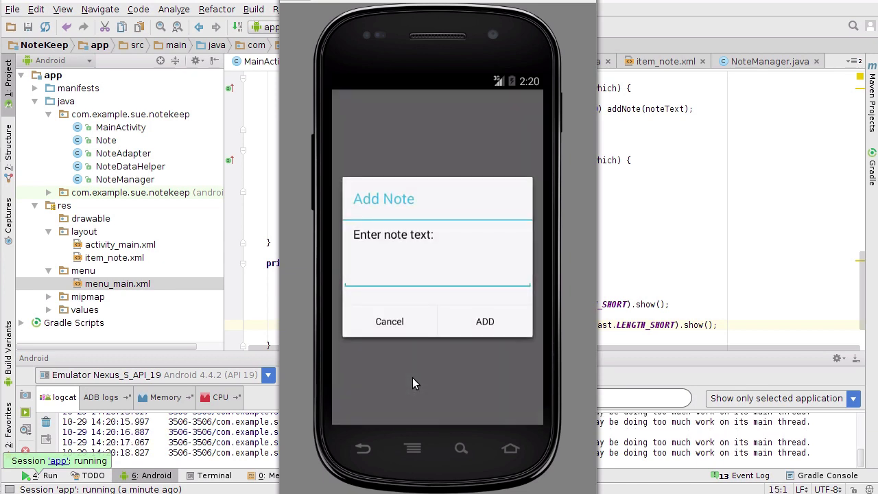
text(w)
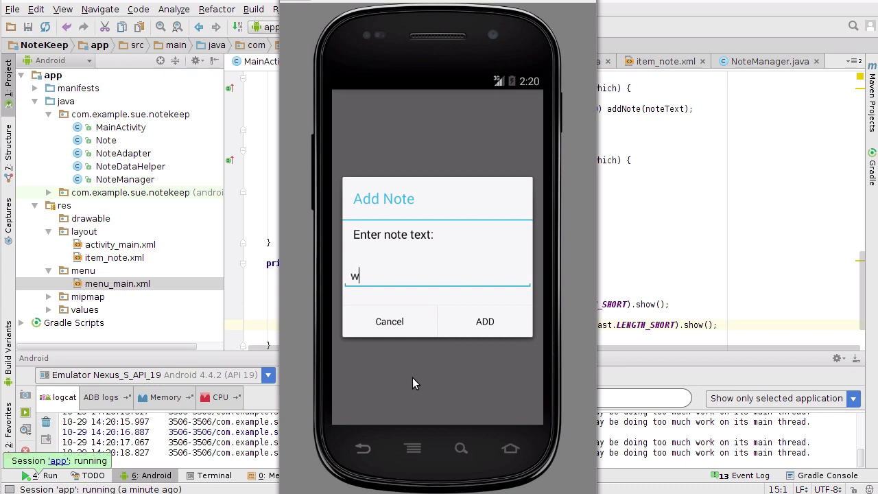
text(ash car)
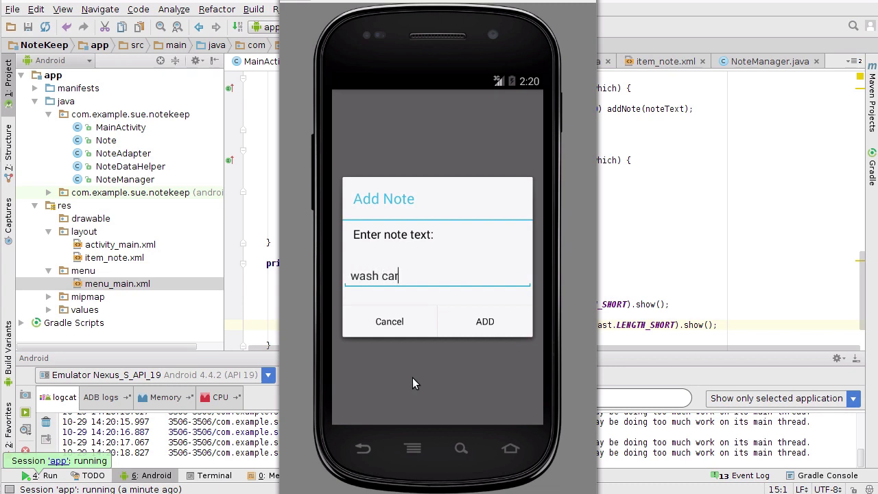
mouse_move(511, 335)
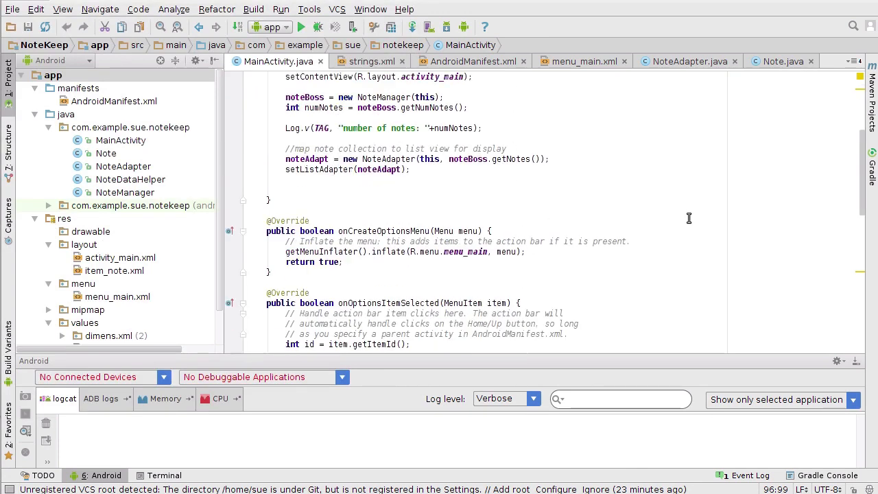
- Scroll MainActivity.java to the top, then open NoteAdapter and NoteDataHelper from the Project tree
scroll(up, 3)
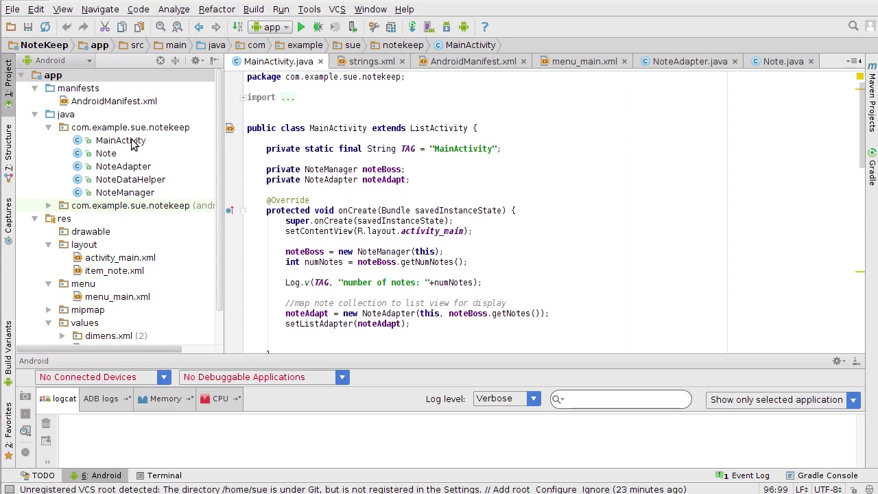
click(106, 153)
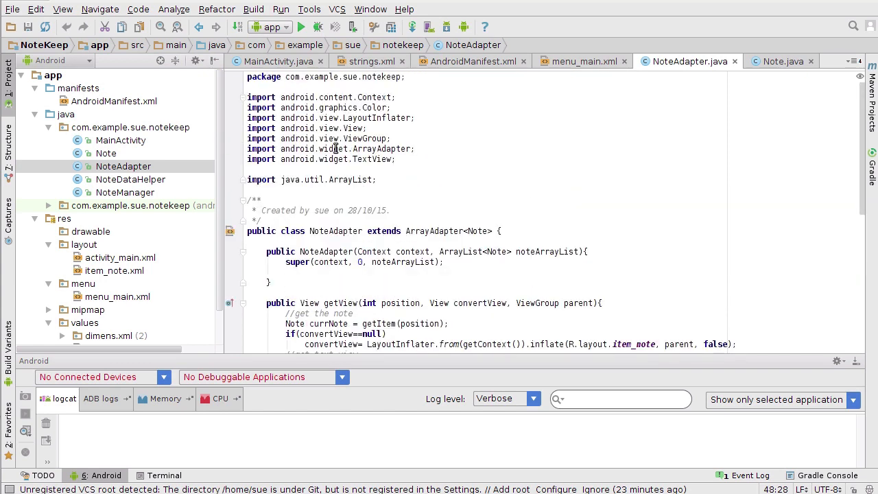
click(130, 179)
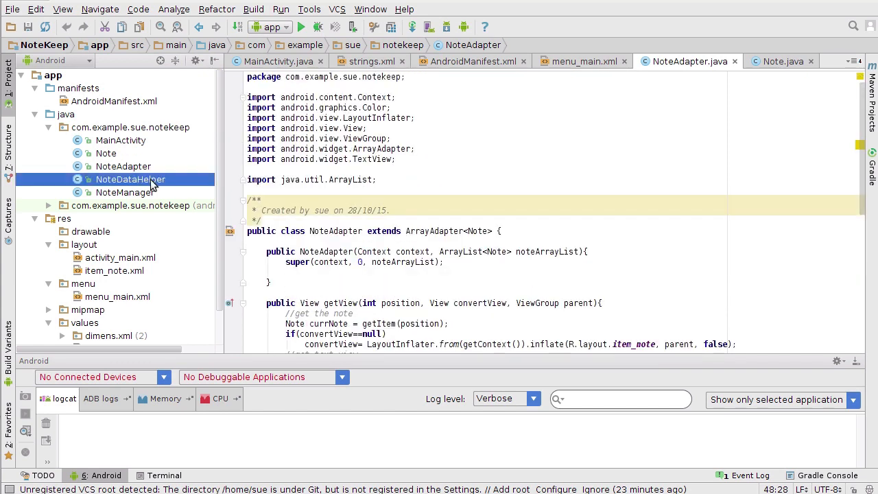